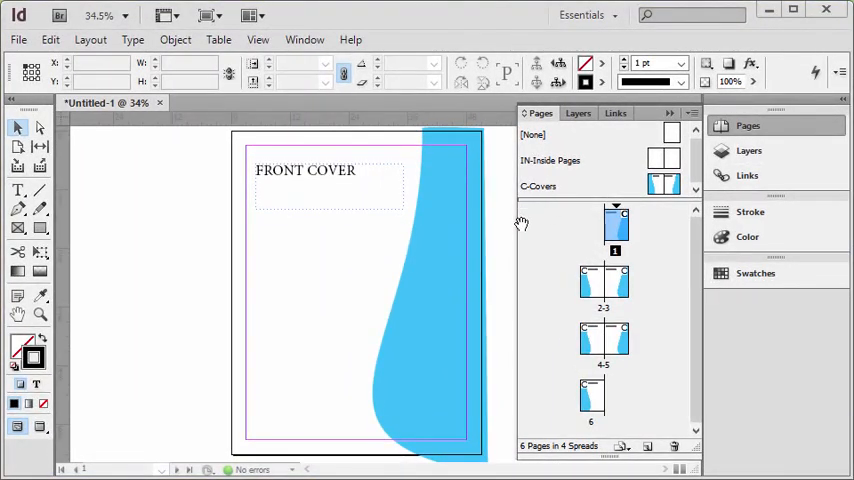
mouse_move(528, 256)
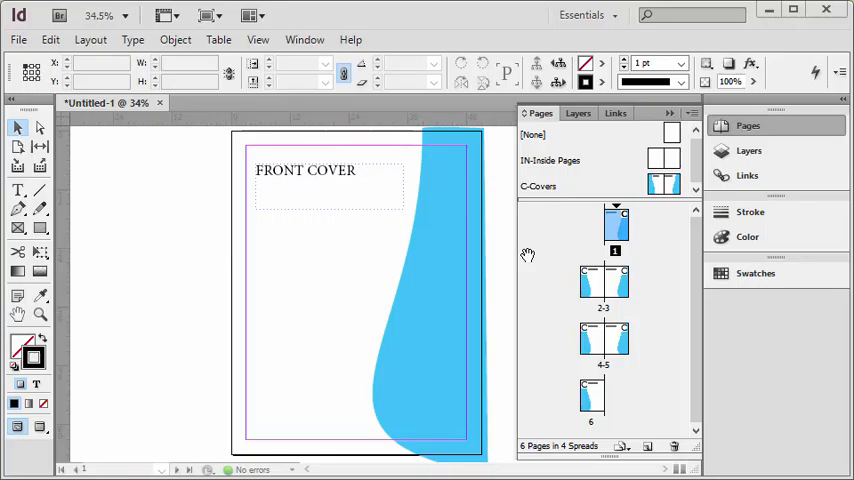
mouse_move(508, 176)
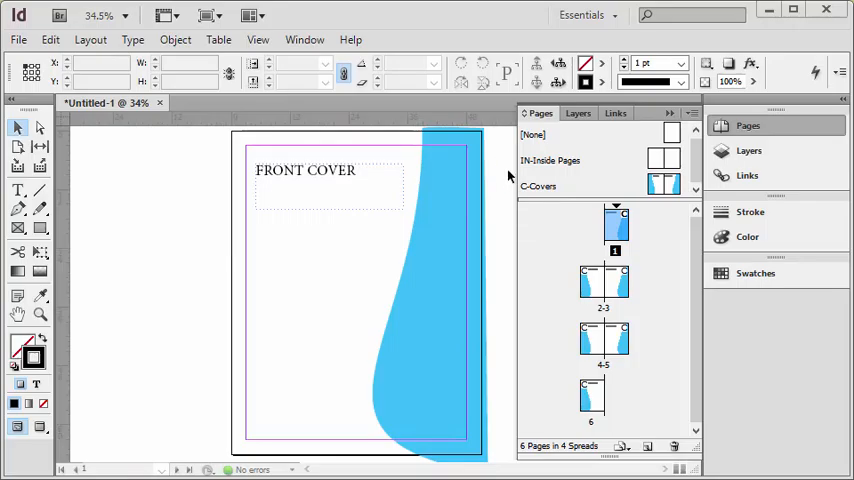
mouse_move(640, 232)
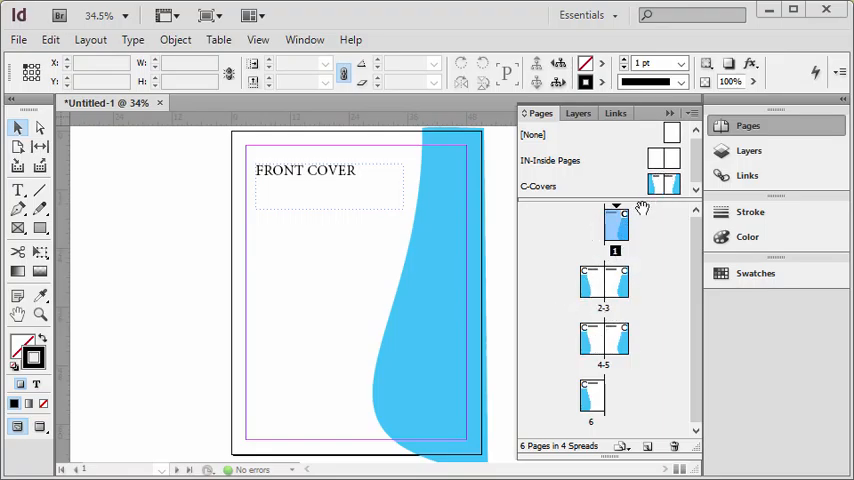
mouse_move(578, 296)
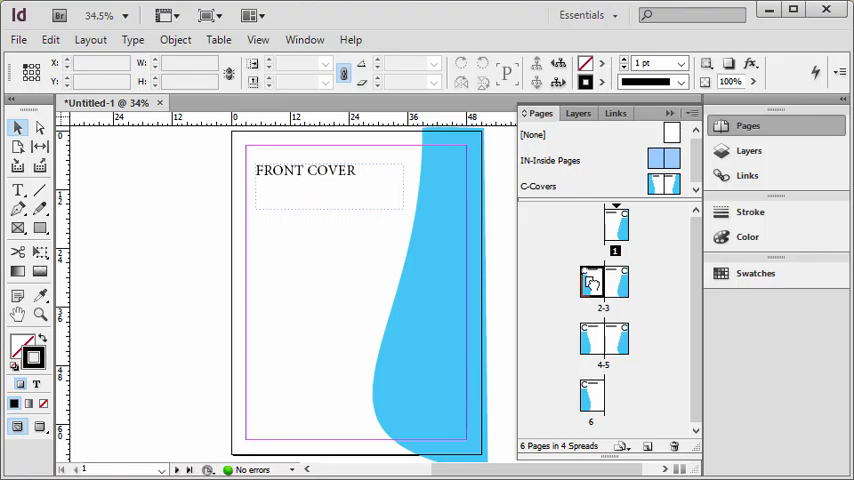
Step: Navigate to the 2–3 spread from its Pages panel thumbnail
left_click(604, 284)
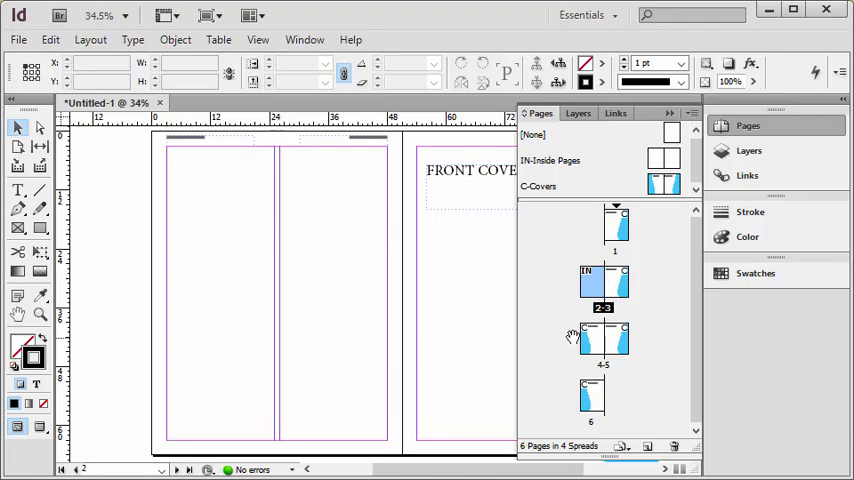
mouse_move(632, 344)
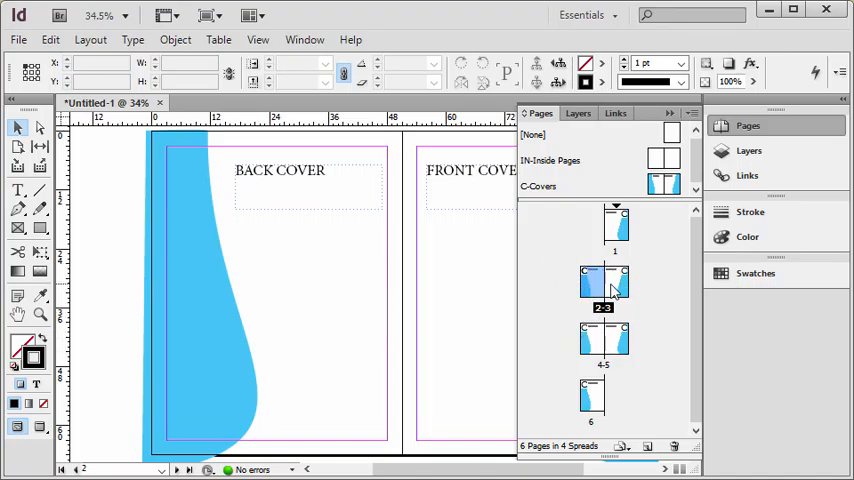
mouse_move(560, 290)
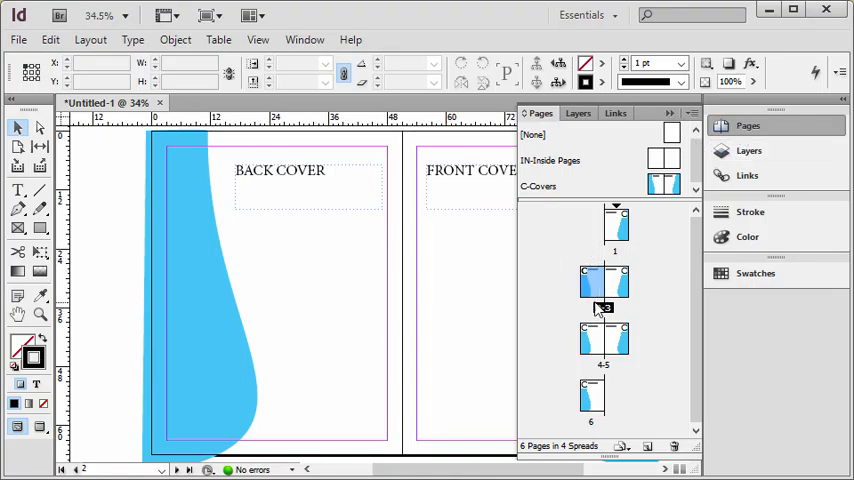
Step: Drop the C-Covers master onto the 2–3 spread so page 2 shows the back cover
left_click(604, 284)
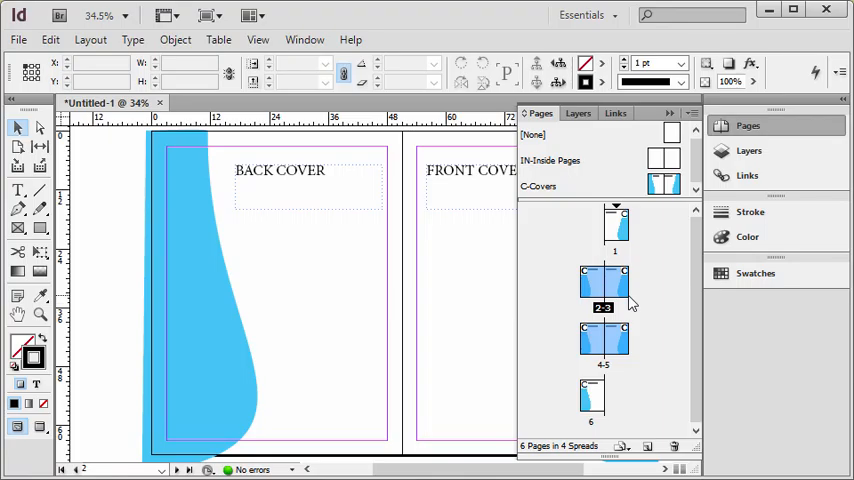
mouse_move(570, 244)
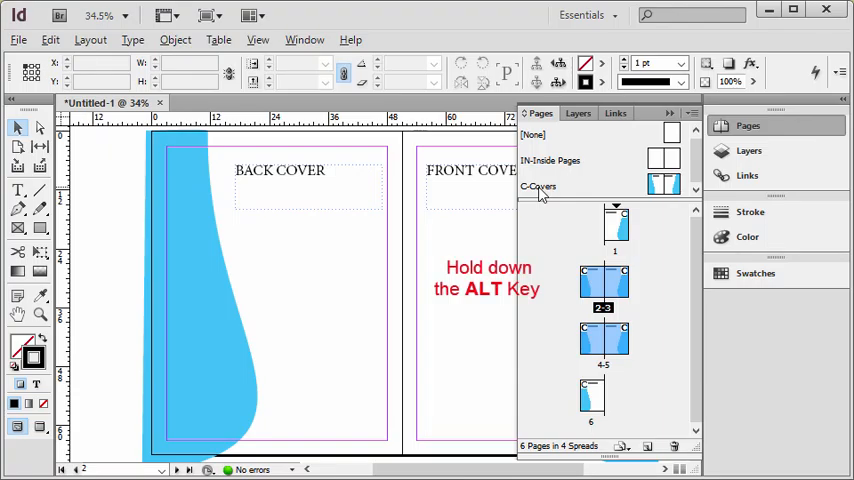
mouse_move(548, 192)
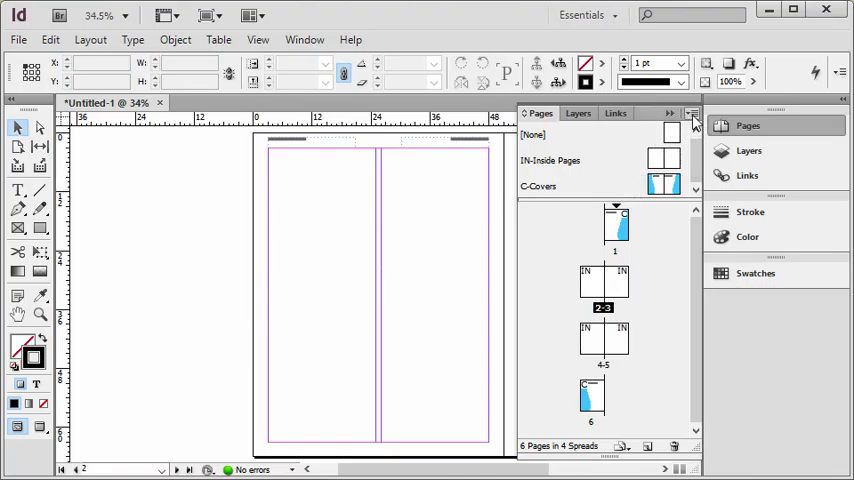
Step: Apply master C-Covers to pages 2-3 through the Apply Master to Pages dialog
left_click(692, 116)
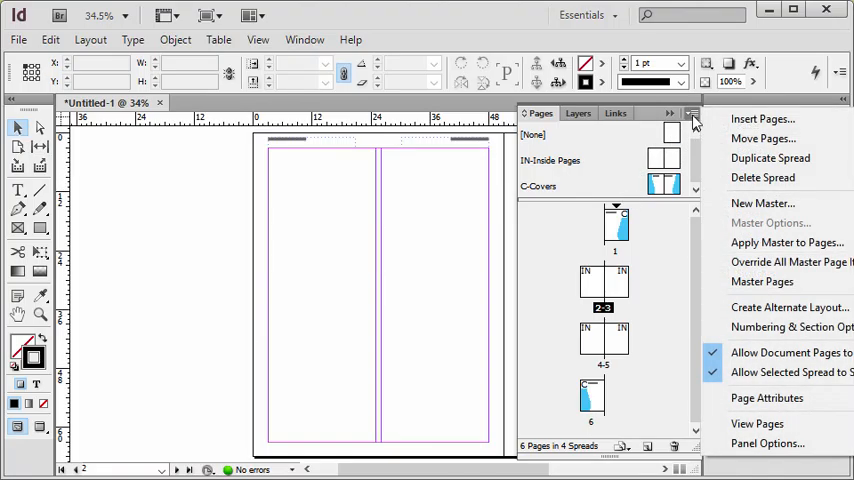
mouse_move(788, 242)
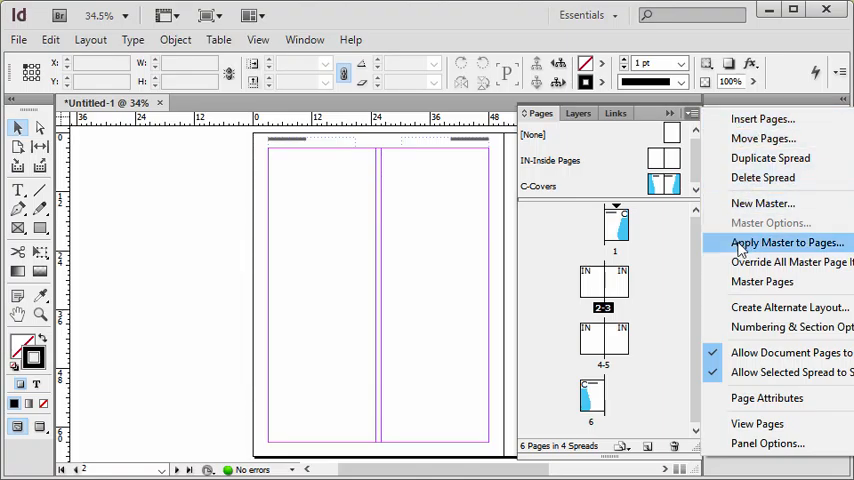
left_click(788, 242)
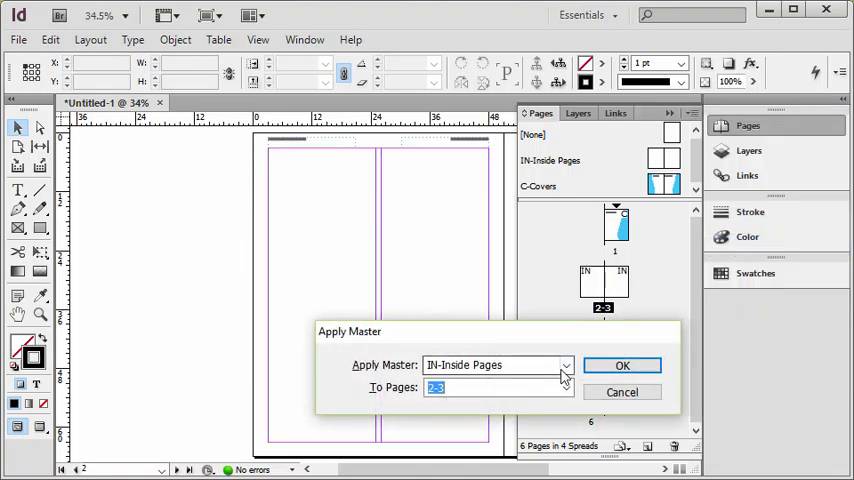
left_click(496, 364)
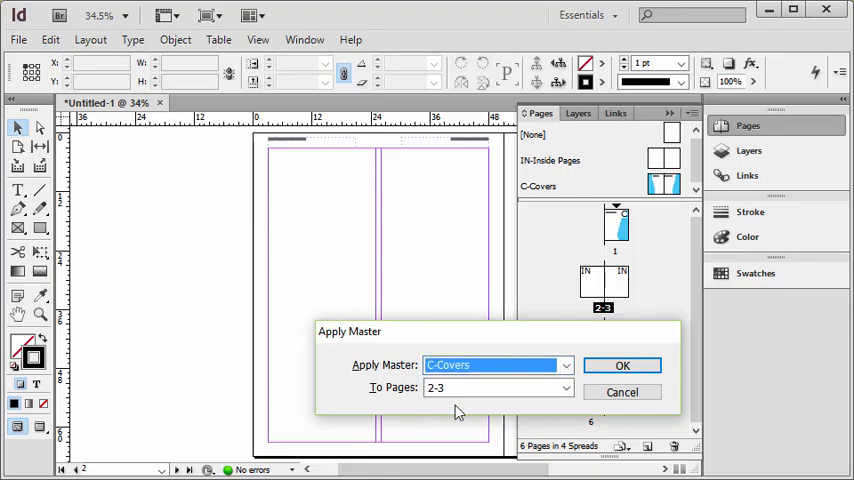
left_click(490, 388)
type("5")
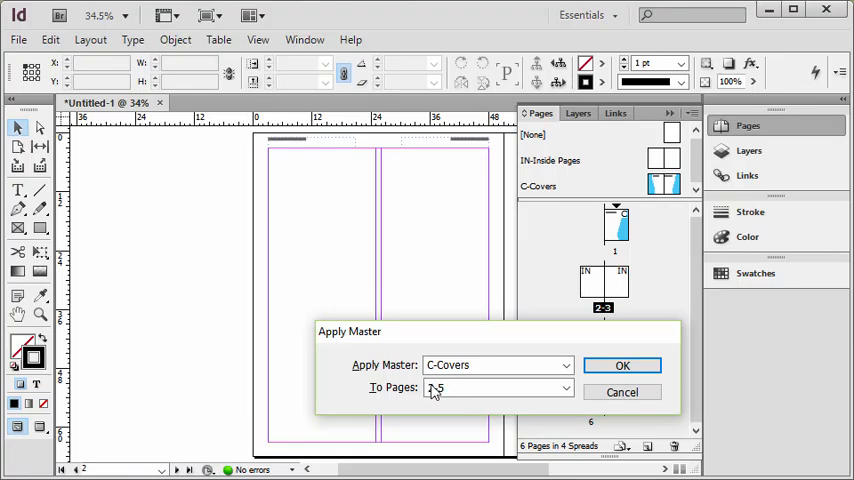
left_click(622, 364)
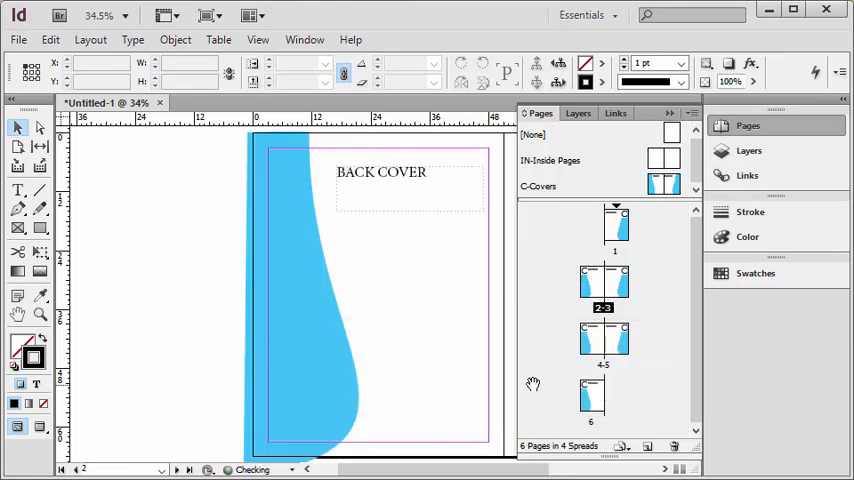